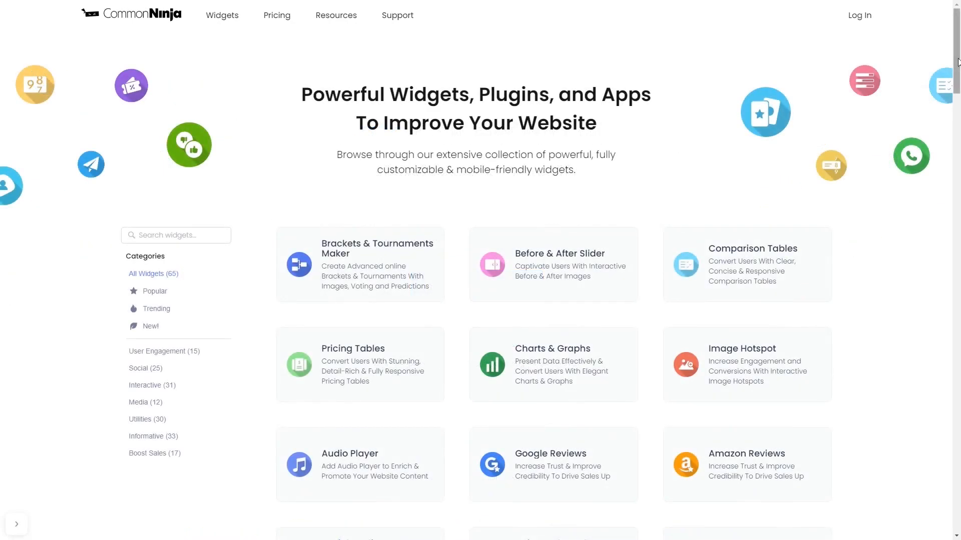
- Scroll down the widget catalogue toward the Logo Slider card
scroll(down, 3)
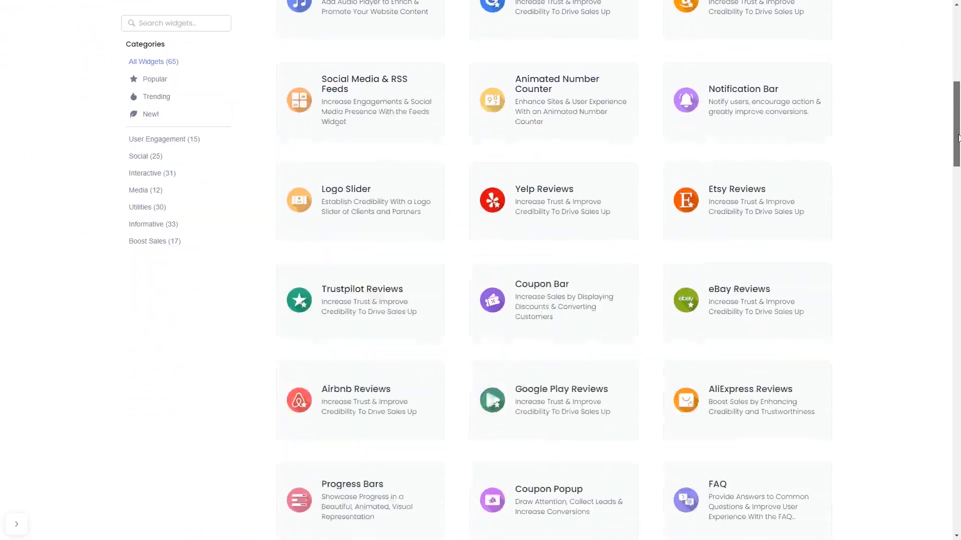
scroll(down, 3)
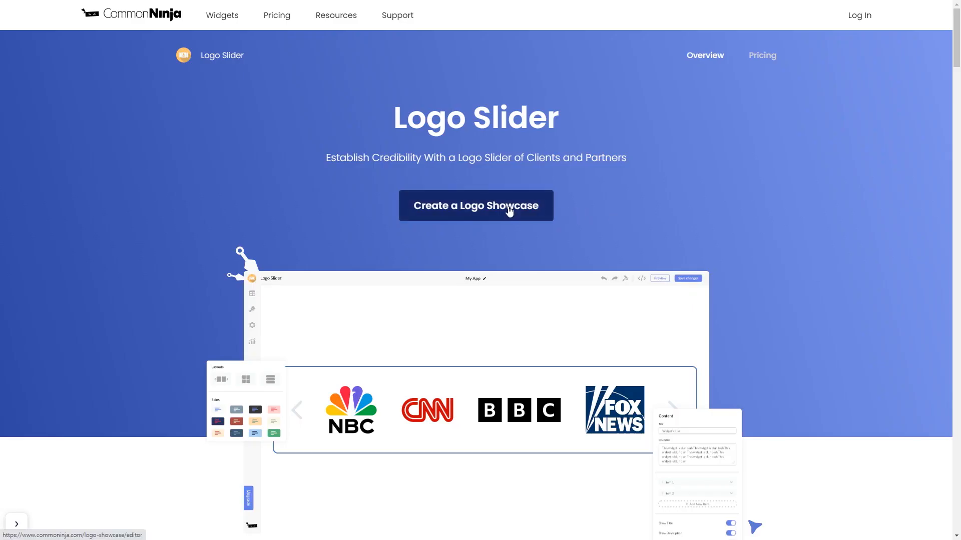
- Create a new Logo Showcase widget and review its Design and Settings panels
click(475, 205)
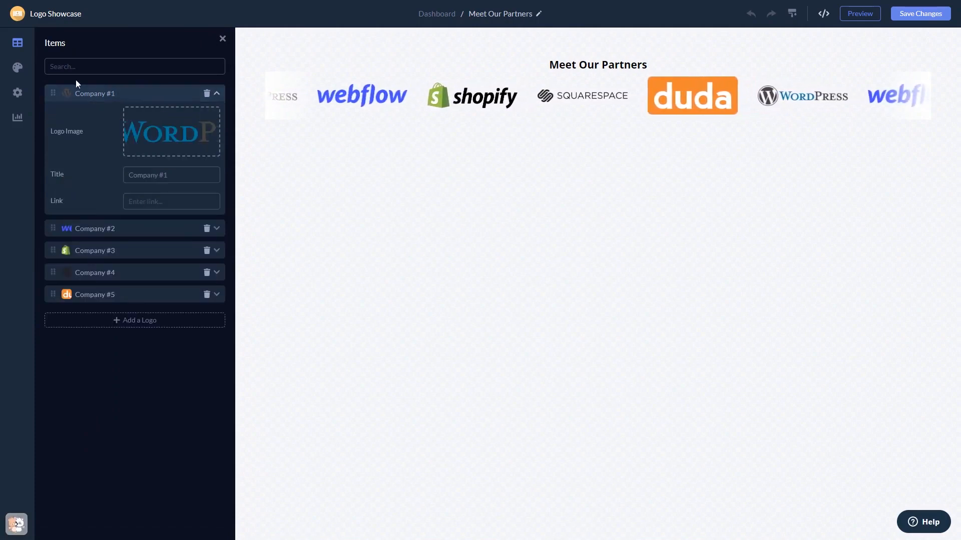
click(17, 67)
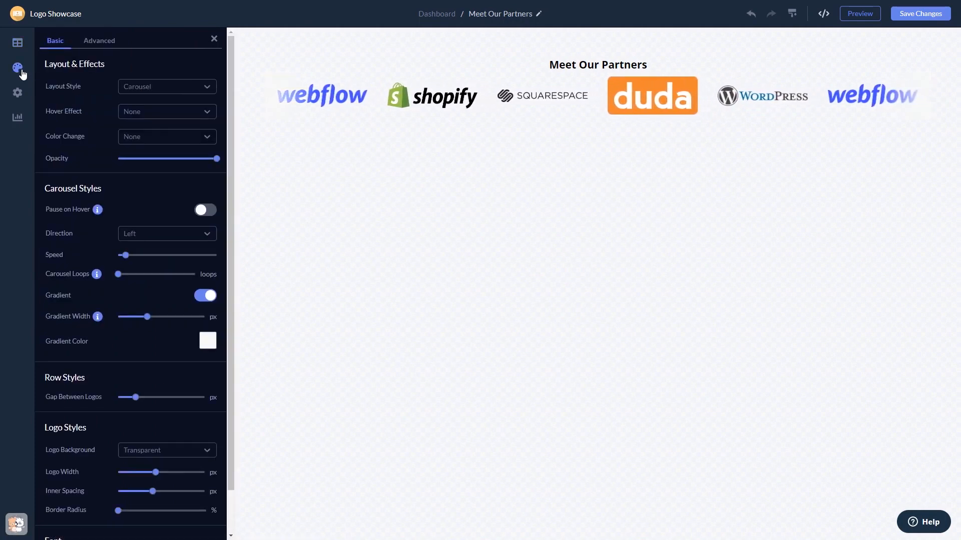
click(18, 92)
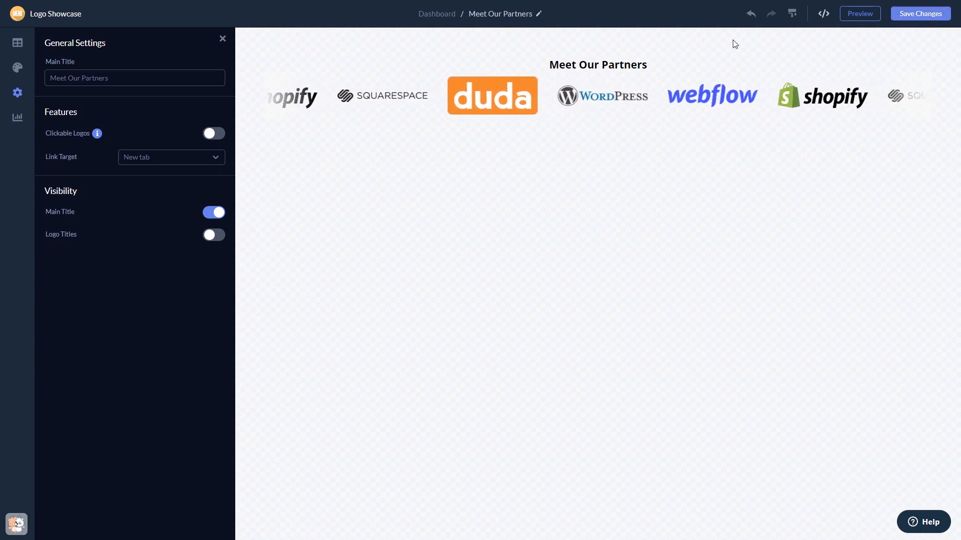
mouse_move(436, 13)
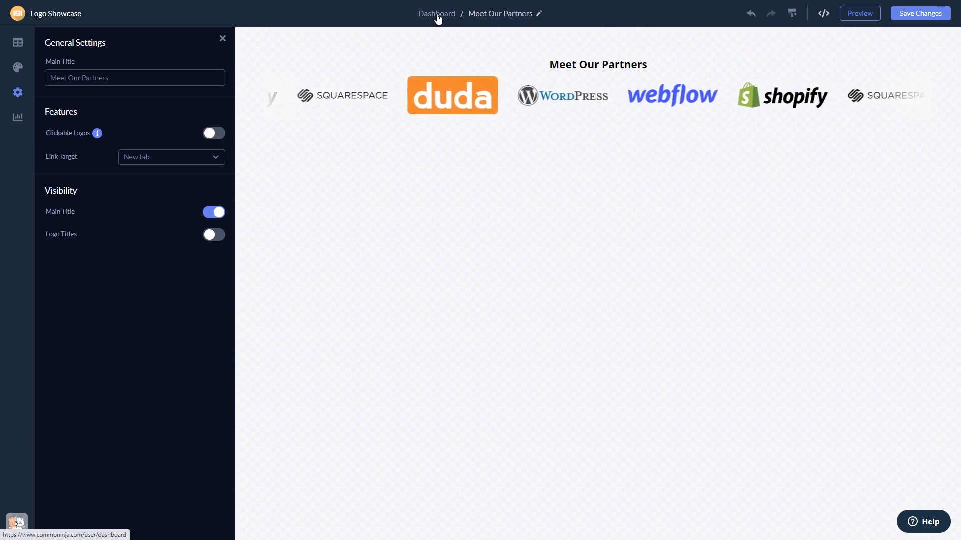
- Return from the editor to the project's widget Dashboard
click(435, 13)
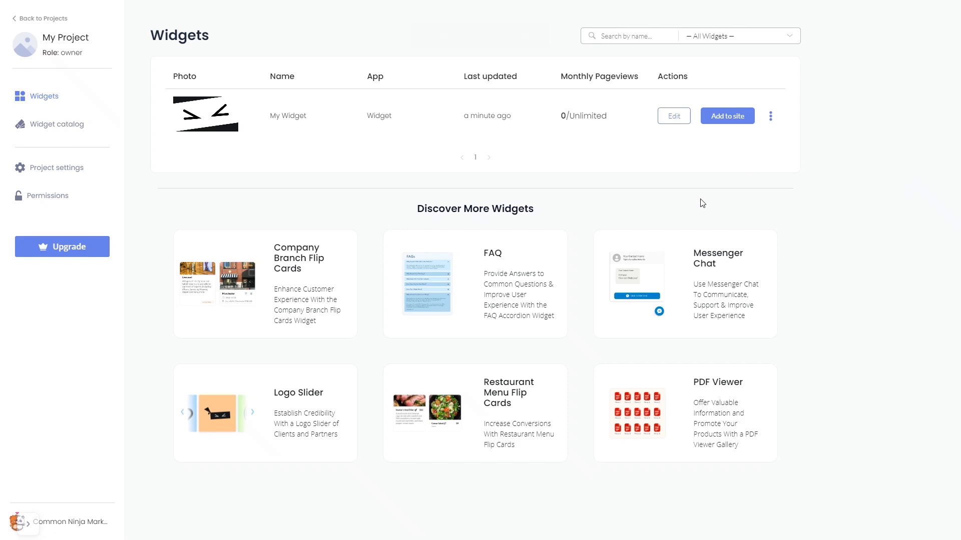
mouse_move(724, 158)
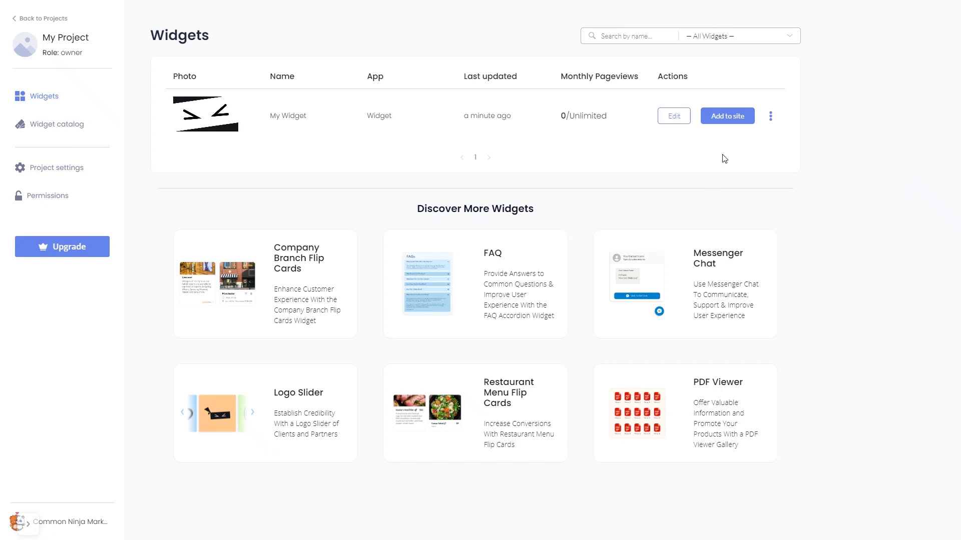
mouse_move(730, 120)
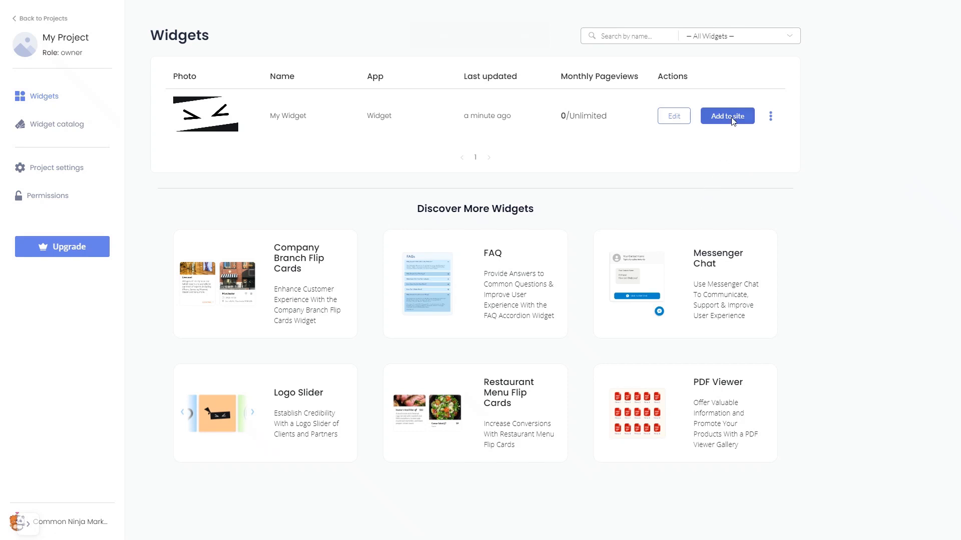
- Copy the widget's installation code via 'Add to site' and dismiss the code dialog
click(726, 116)
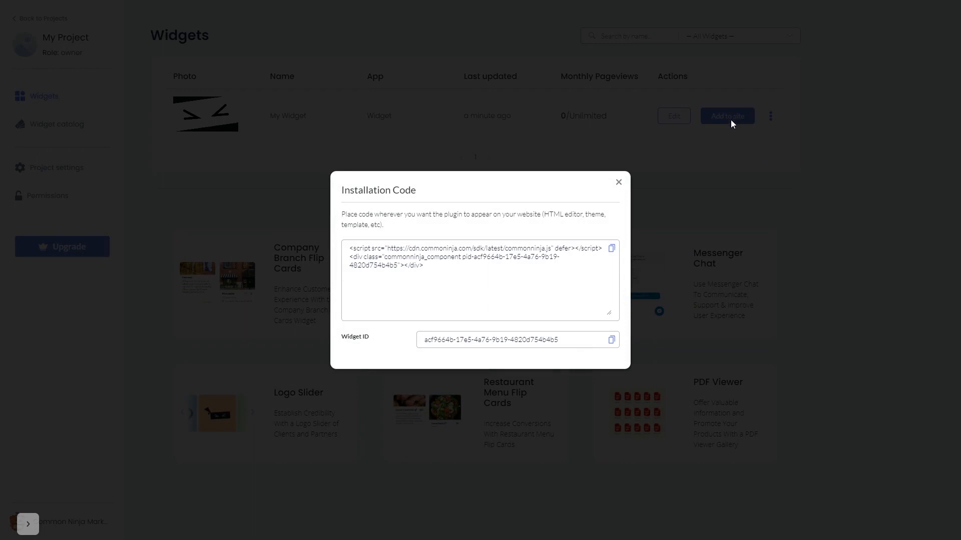
mouse_move(611, 249)
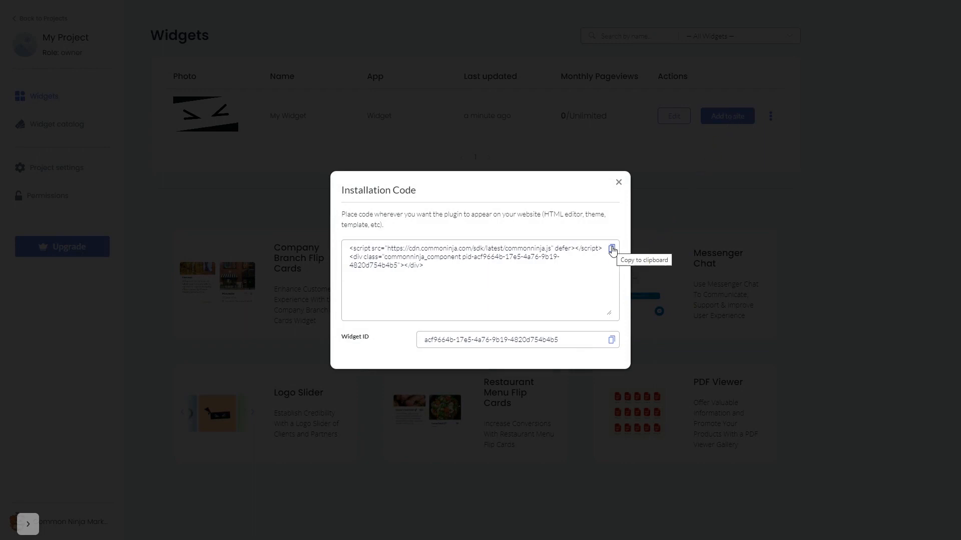
click(612, 249)
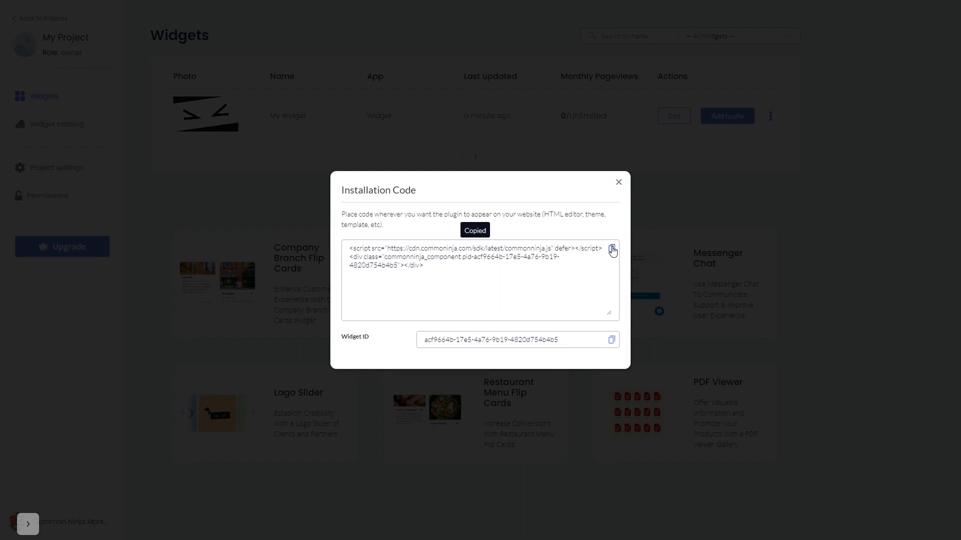
mouse_move(623, 194)
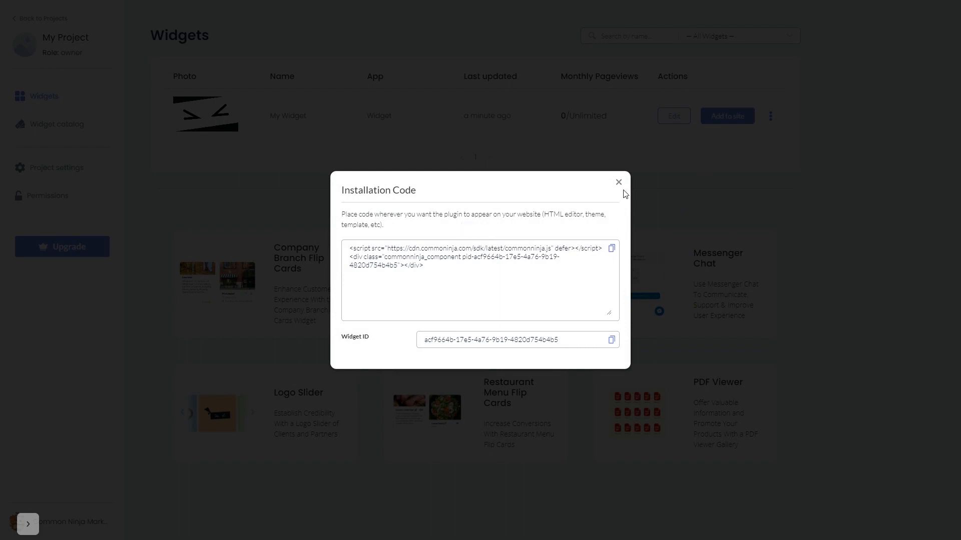
click(617, 182)
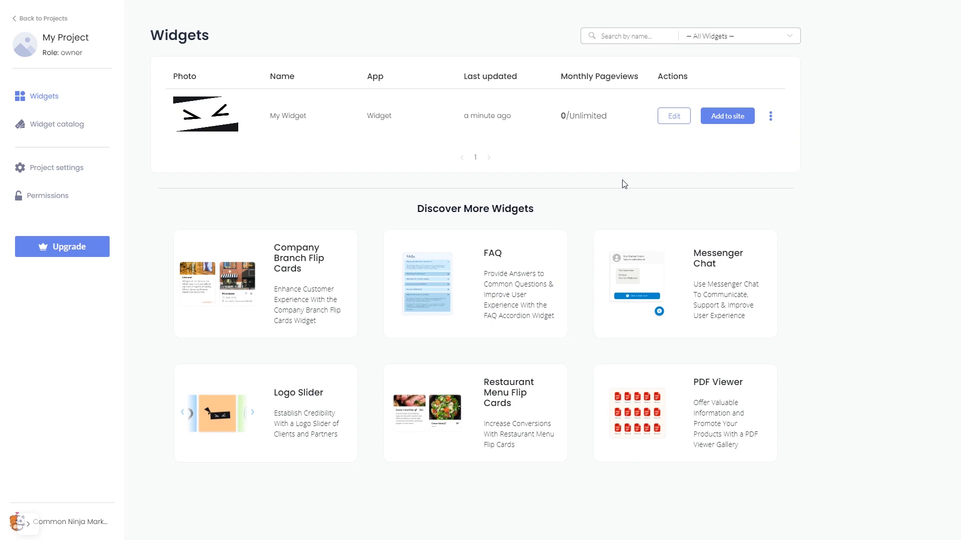
- In the Durable editor, add a new Embed section below the banner
click(672, 116)
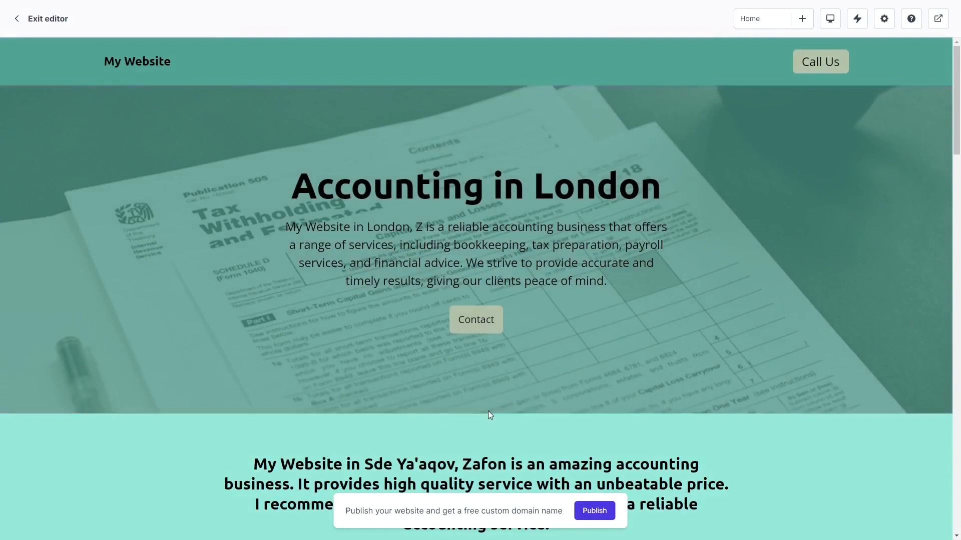
click(800, 18)
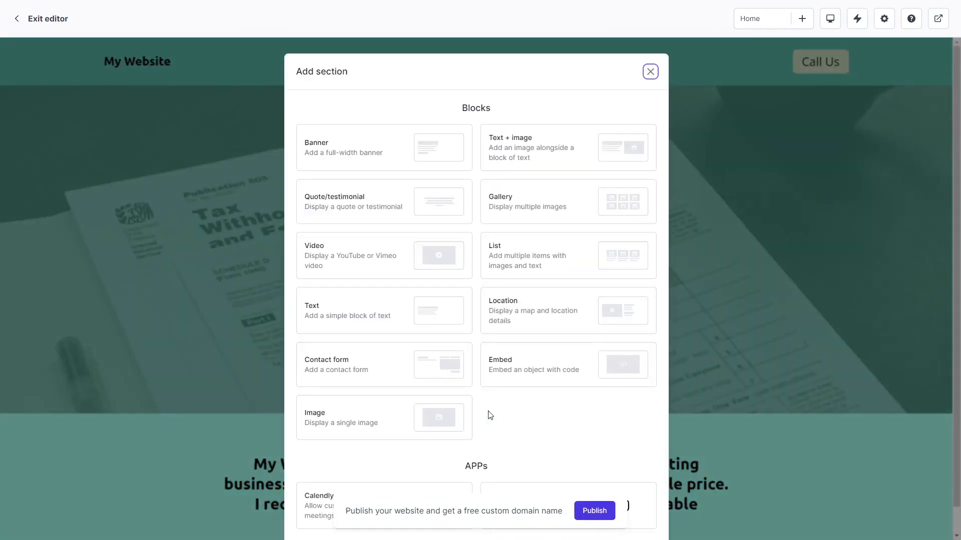
mouse_move(520, 374)
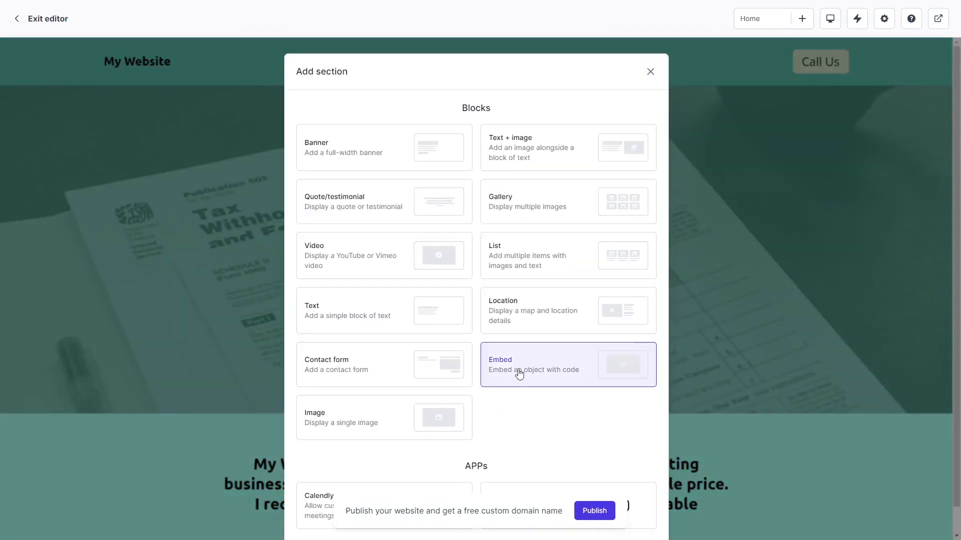
click(649, 71)
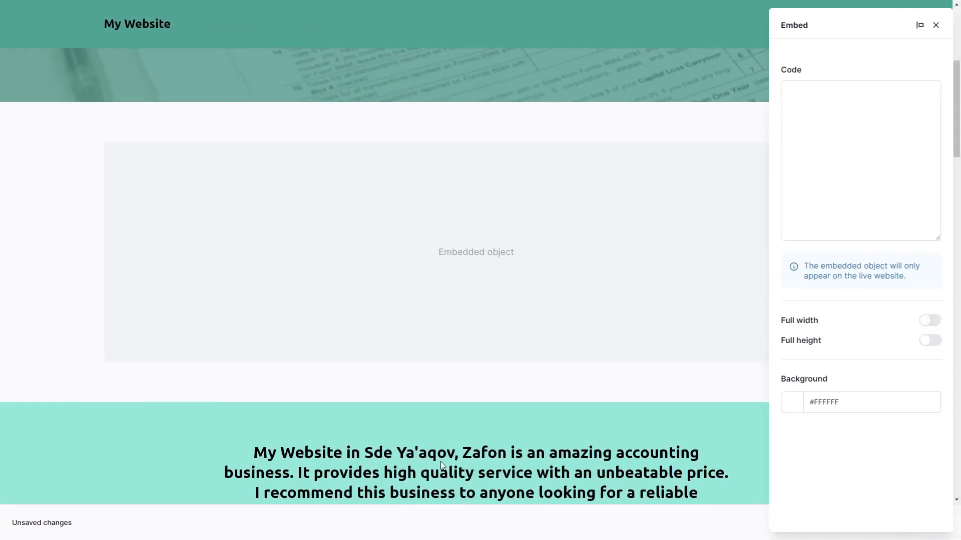
- Paste the Common Ninja script code into the Embed section's Code box and save
click(859, 161)
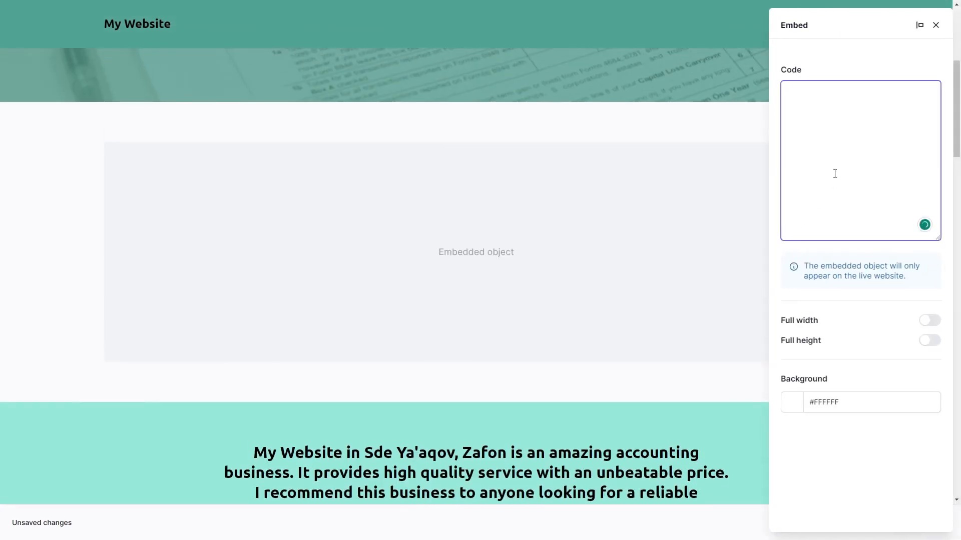
text(<script src="https://cdn.commonninja.com/sdk/latest/commonninja.js" defer></script> <div class="commonninja_component pid-8c511d16-25ad-415b-9bf4-b8d36fb609d5"></div>)
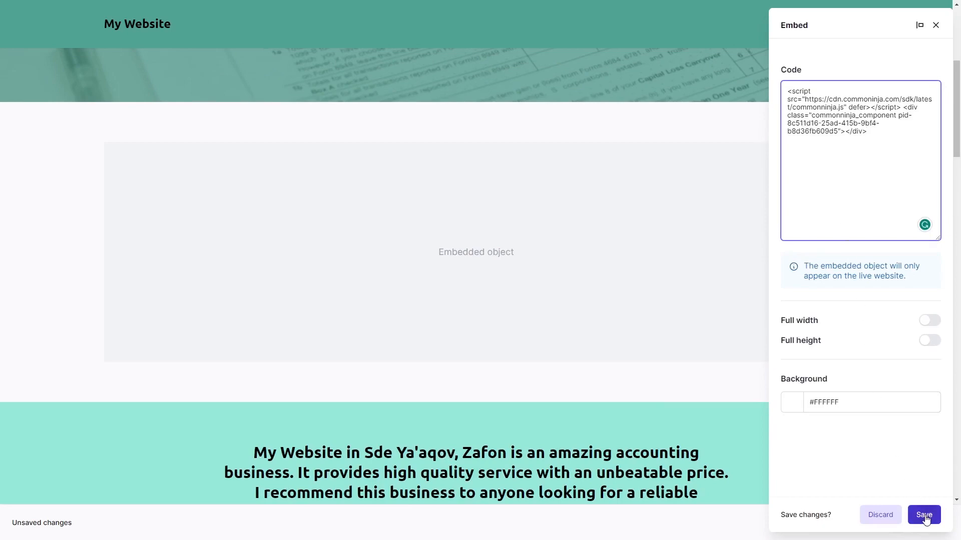
click(922, 514)
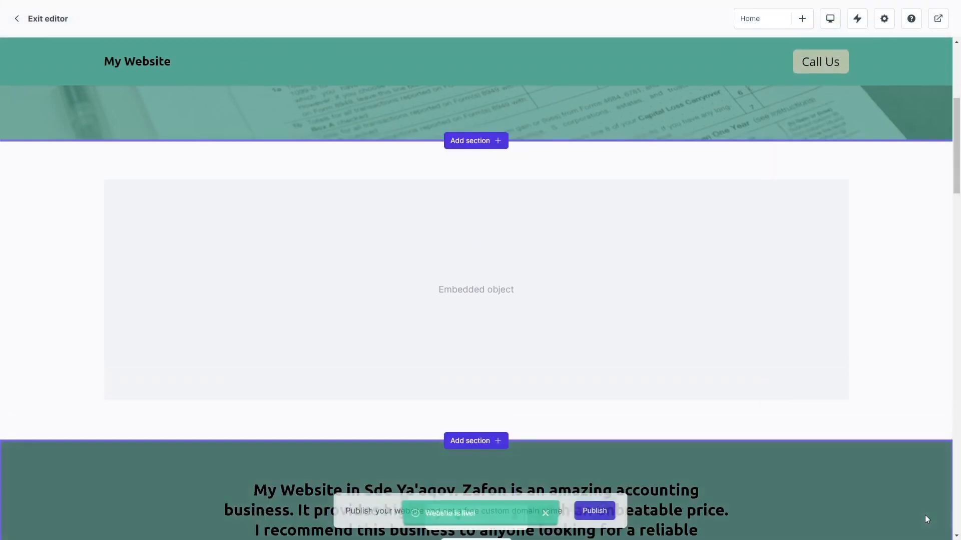